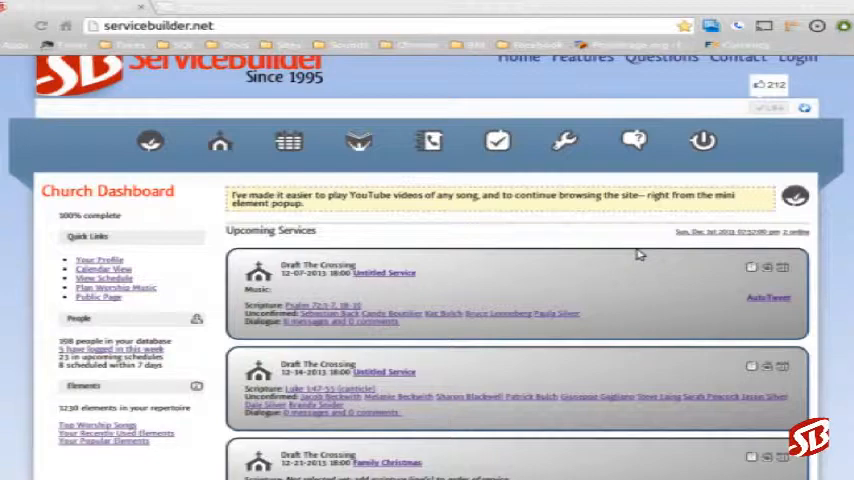
mouse_move(592, 266)
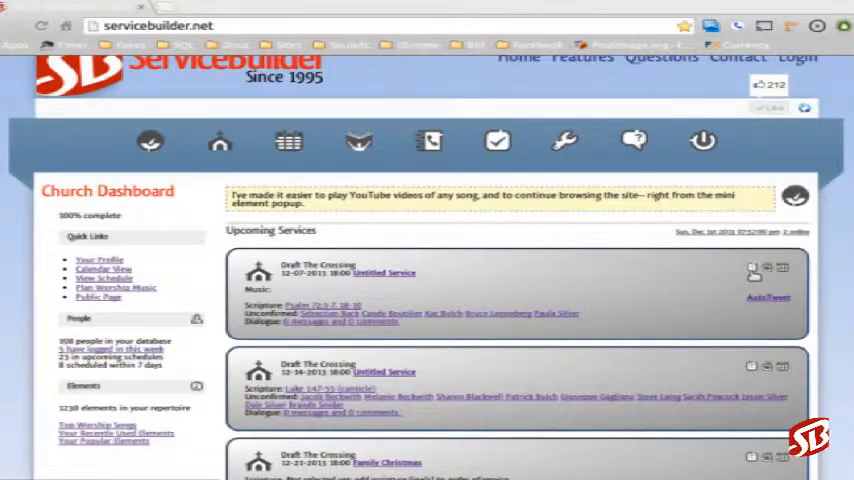
mouse_move(768, 272)
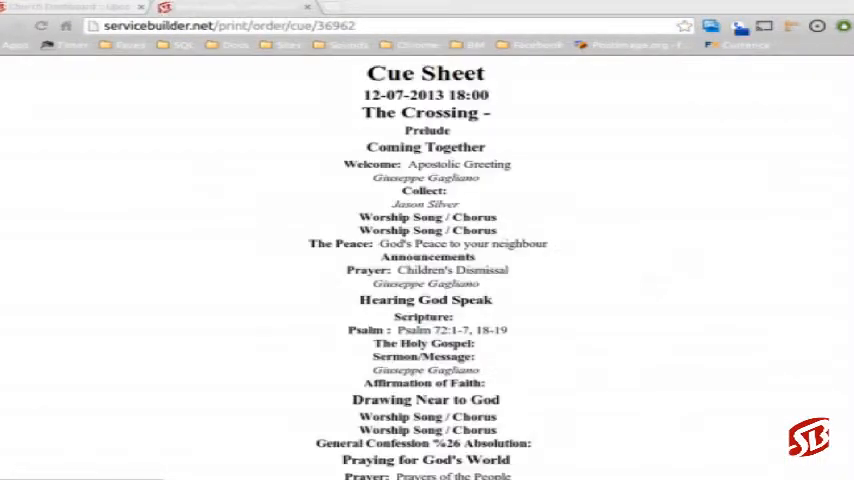
mouse_move(488, 196)
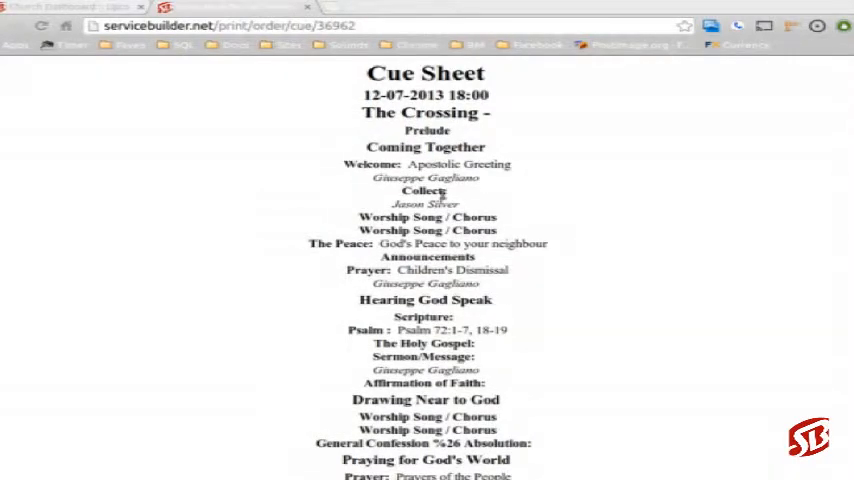
Scroll the Church Dashboard to view the list of upcoming services
scroll(down, 3)
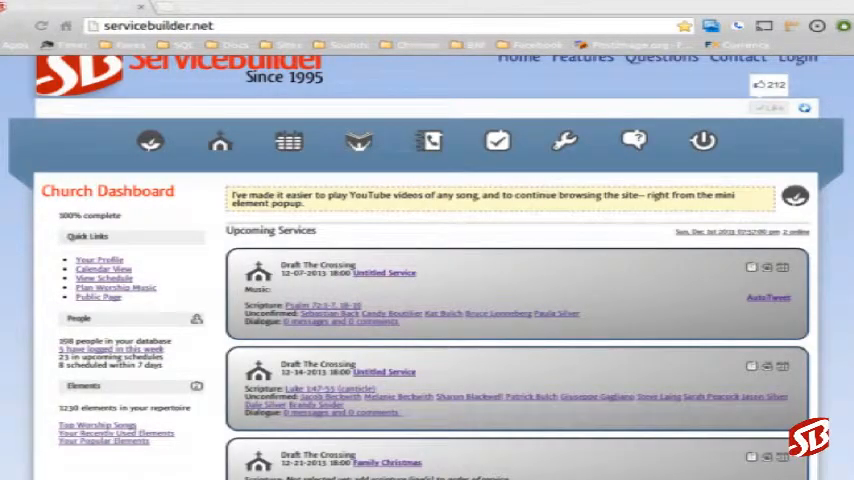
Open The Crossing - Communion? service of 12-28-2013 via the Show date list
scroll(down, 3)
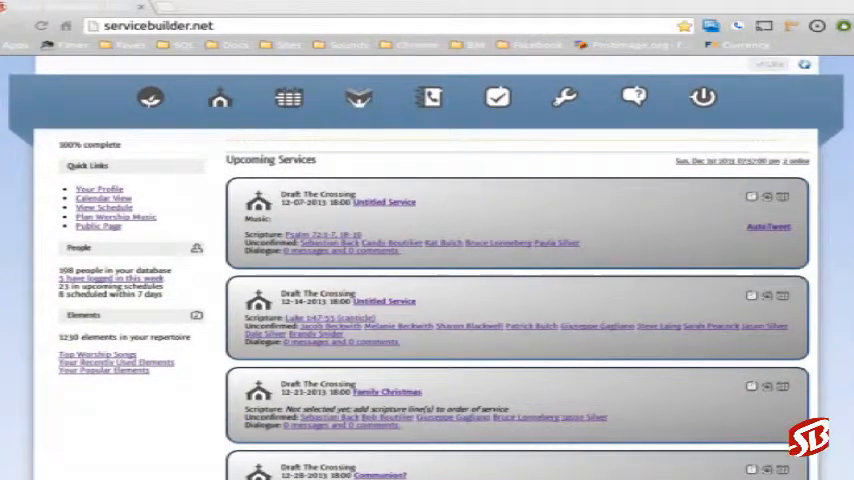
scroll(down, 3)
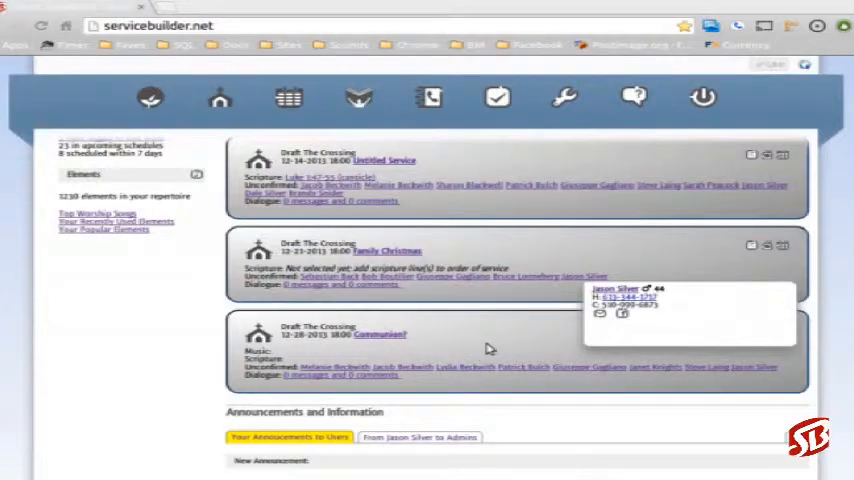
mouse_move(484, 348)
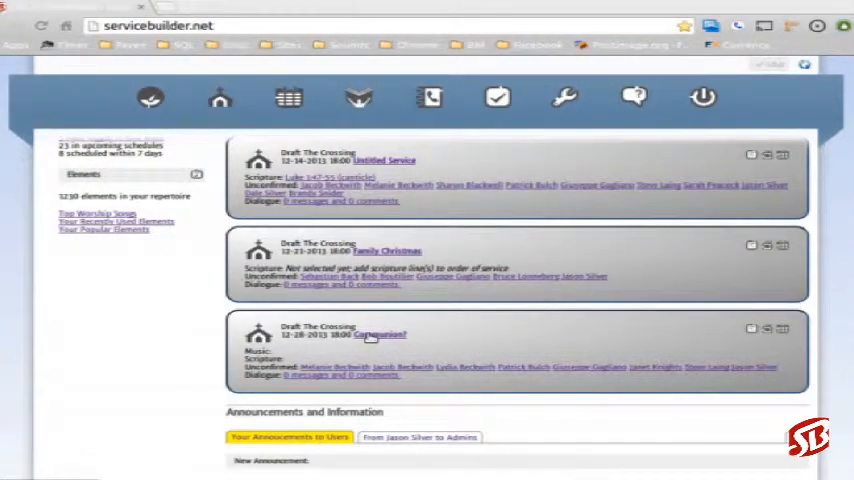
click(380, 334)
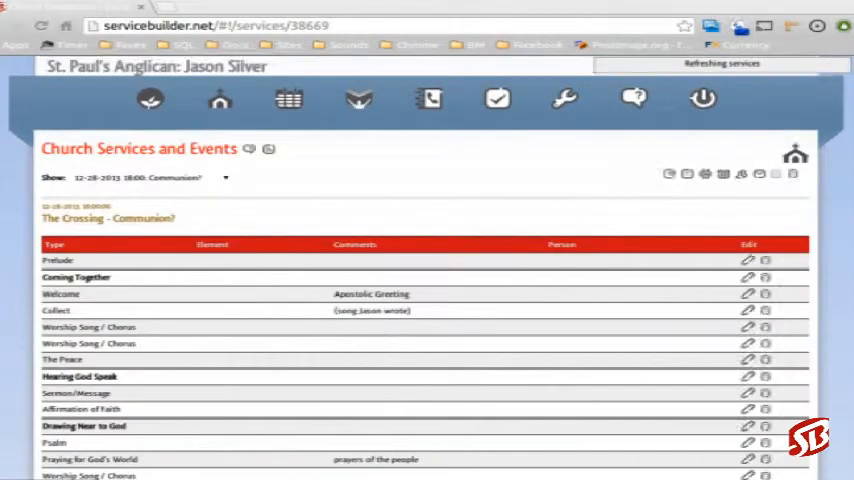
click(224, 176)
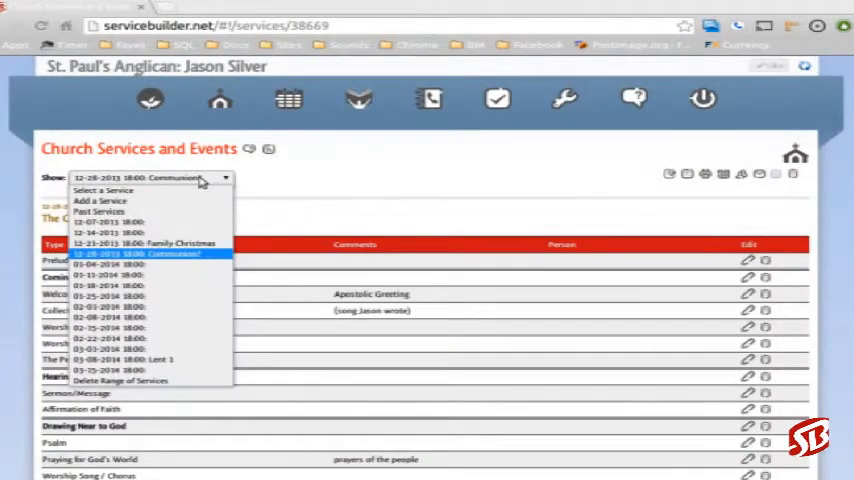
mouse_move(184, 288)
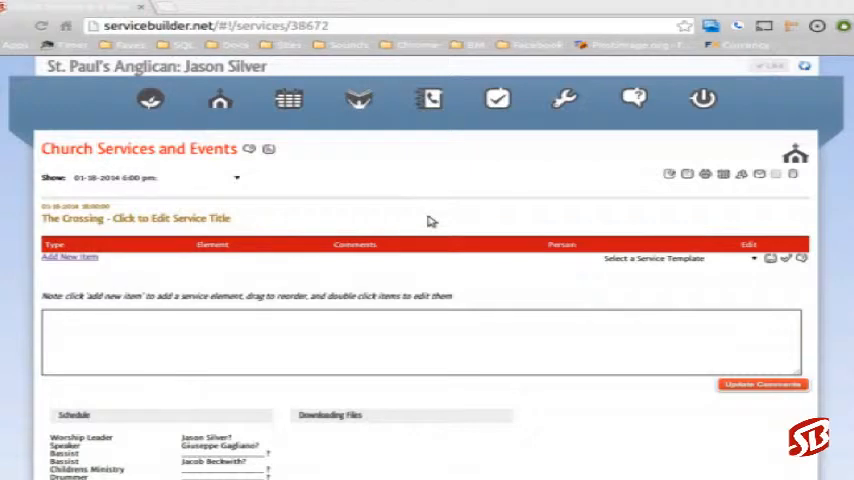
mouse_move(112, 276)
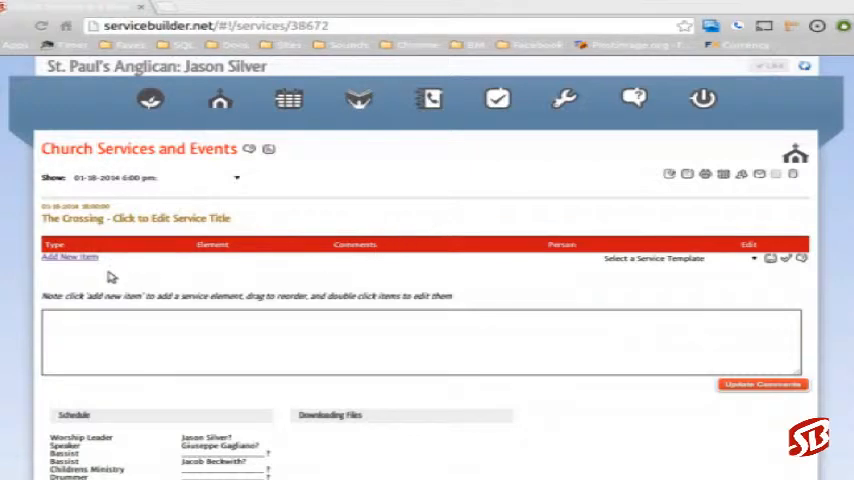
Add item rows for Welcome, Glory to God, Psalm 23, Canticle Luke 1, God's blessing, Lord's Prayer and Dismissal
click(68, 256)
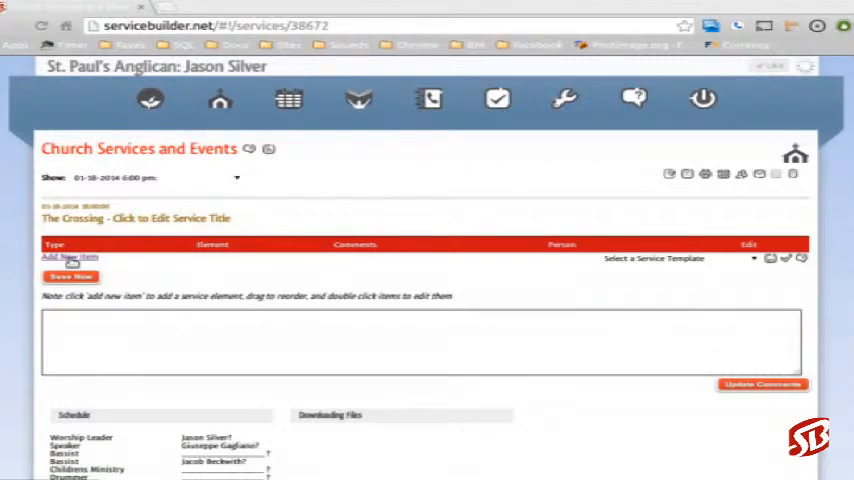
click(68, 256)
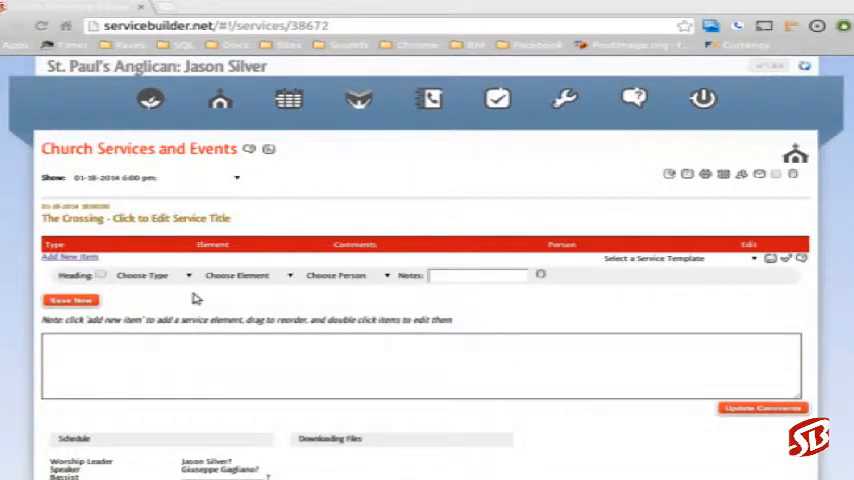
click(678, 258)
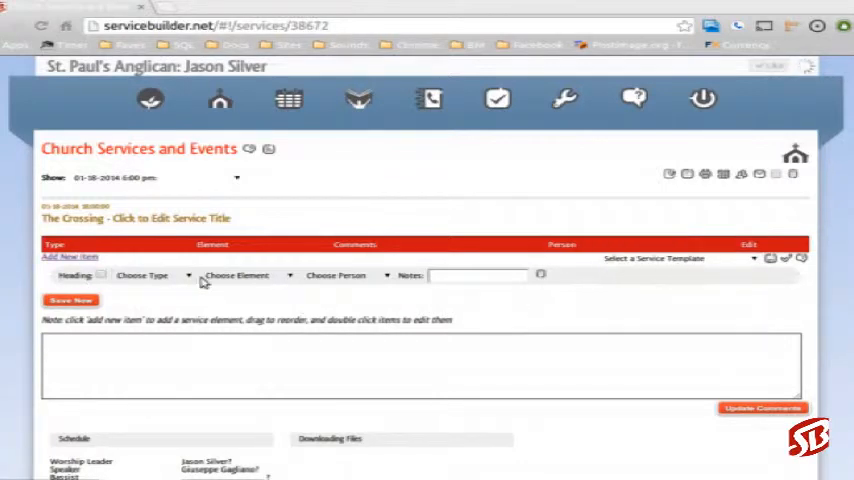
click(68, 256)
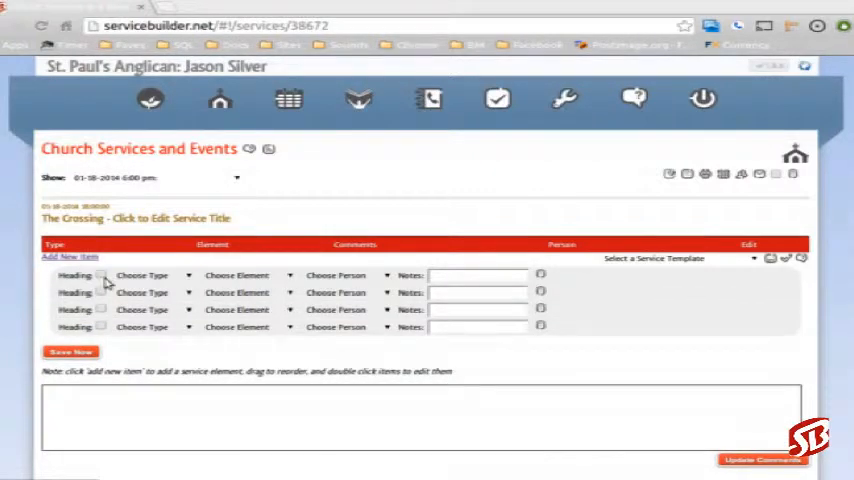
click(150, 276)
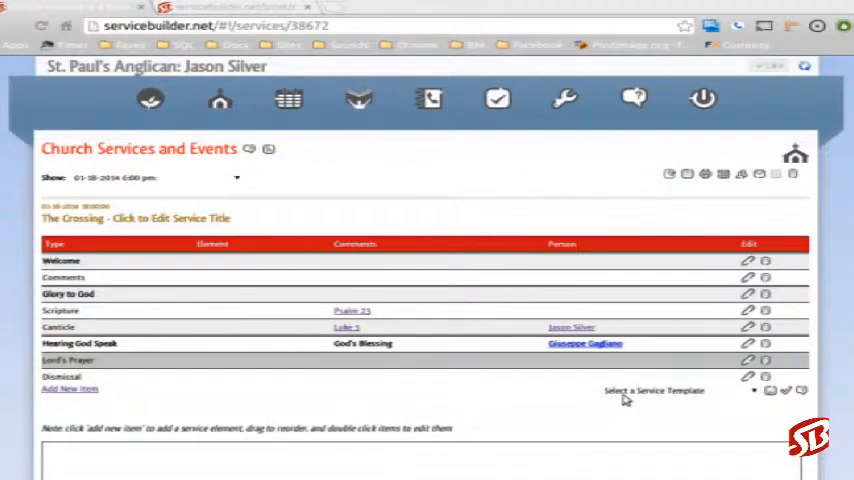
Save the current order as a service template and acknowledge the saved confirmation
click(676, 390)
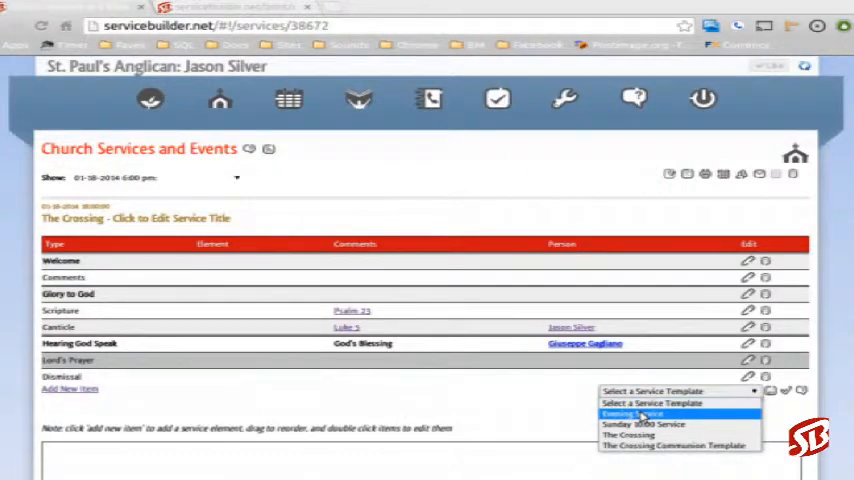
click(632, 414)
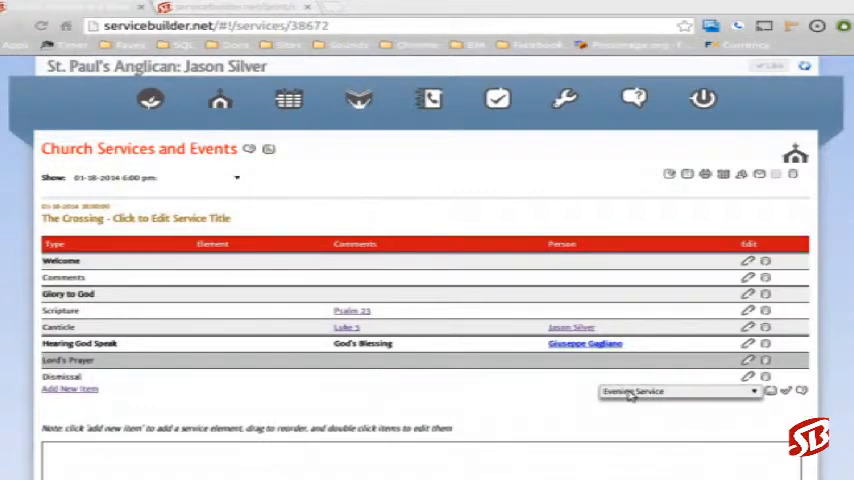
click(772, 392)
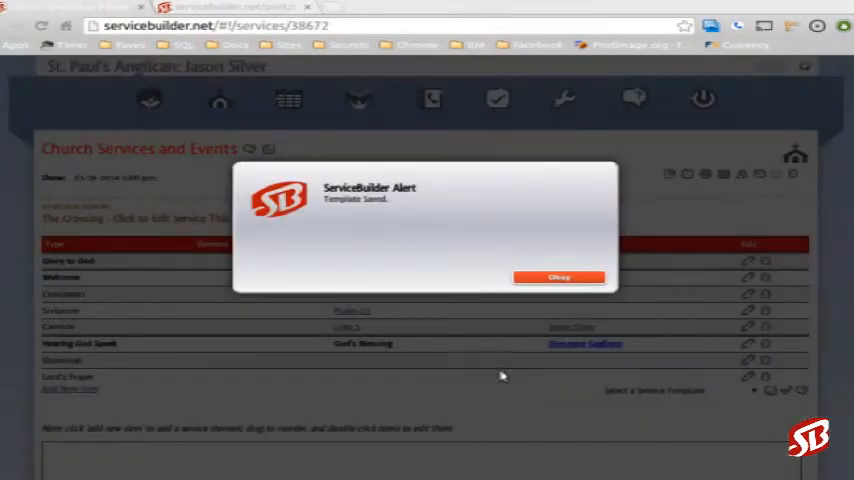
click(558, 276)
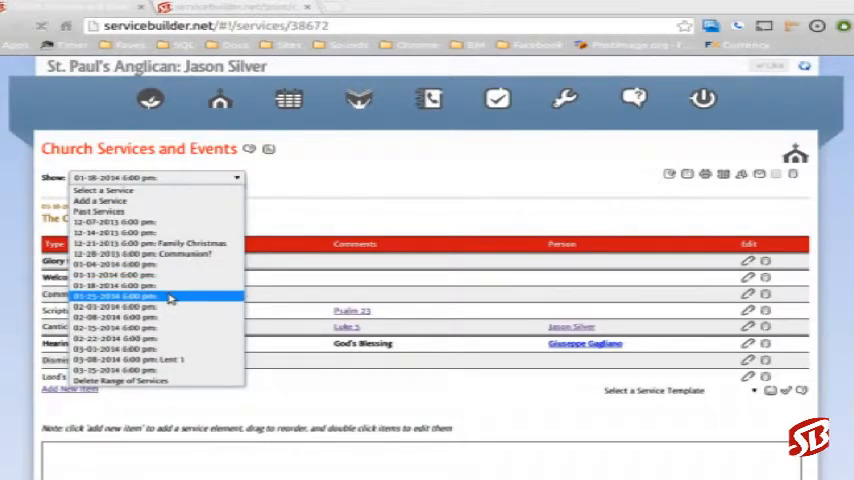
Populate the other week's empty The Crossing service from the saved template
click(114, 296)
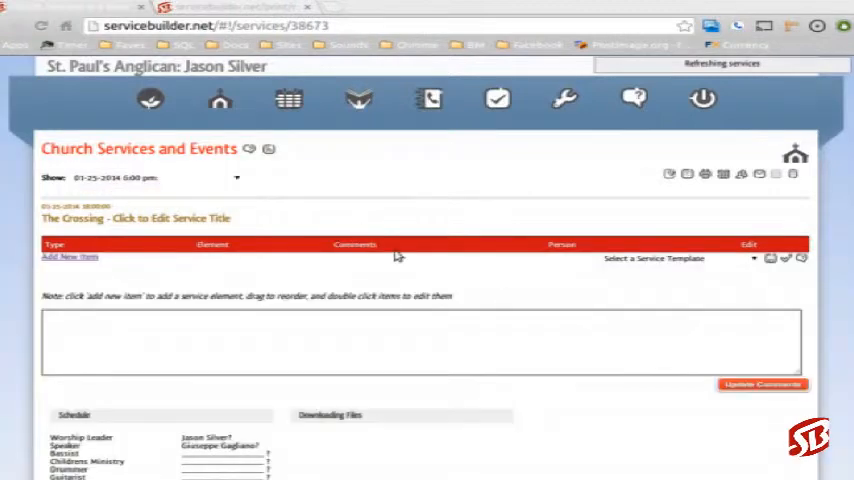
click(678, 258)
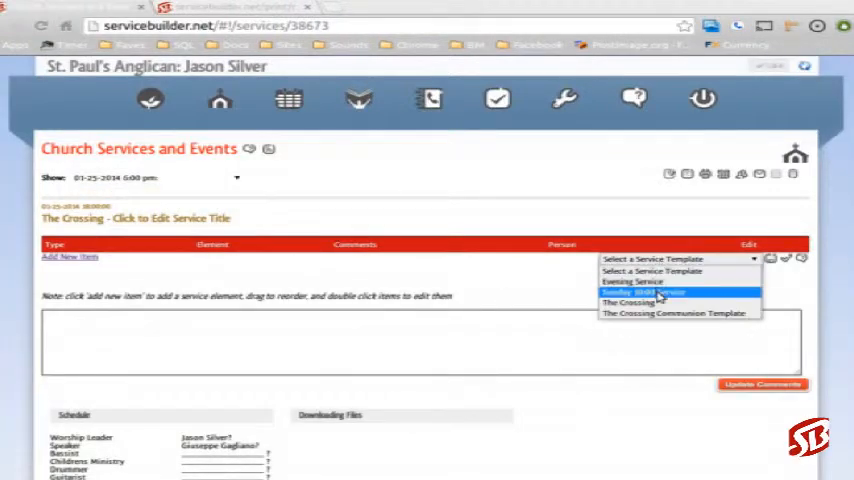
click(650, 292)
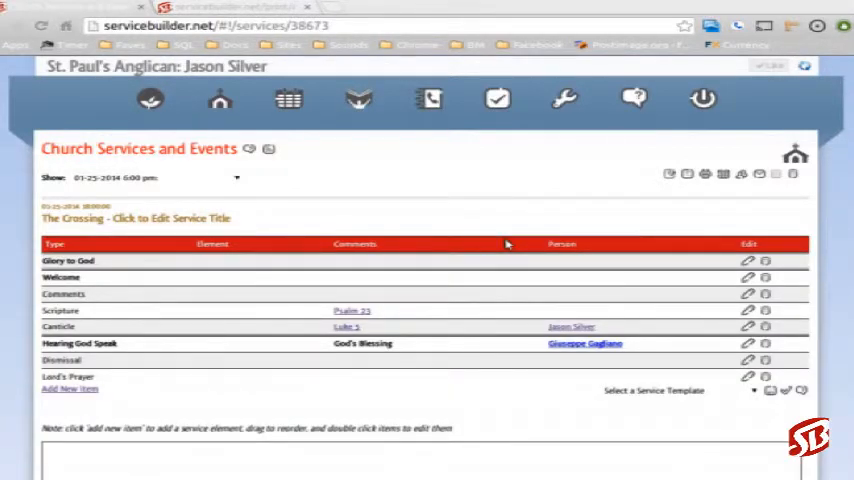
mouse_move(464, 234)
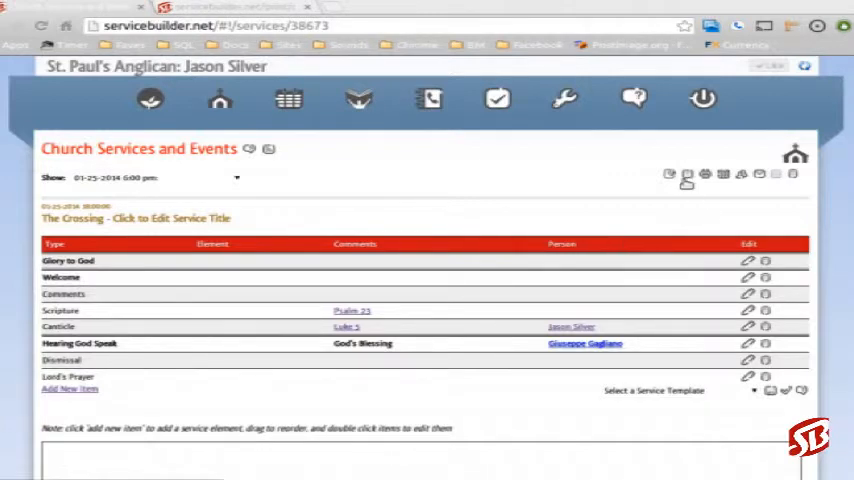
mouse_move(598, 204)
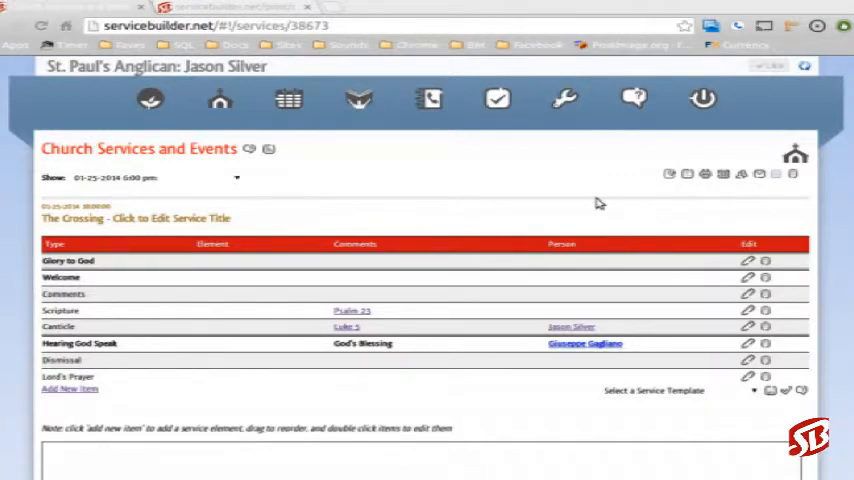